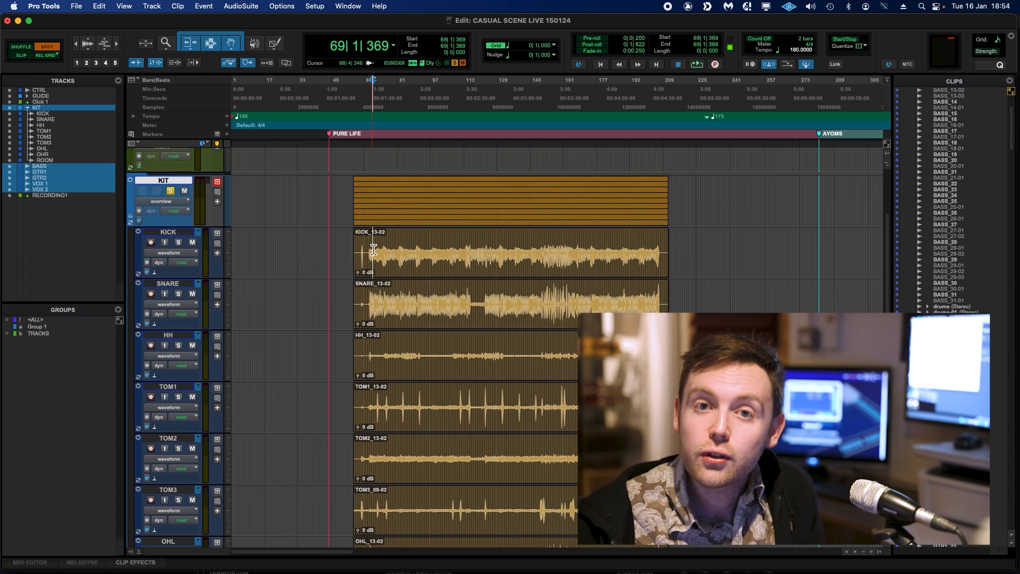
Review the bleed-laden drum tracks, selecting the snare and auditioning a later point in the song.
{"action": "scroll", "scroll_direction": "down", "scroll_amount": 3}
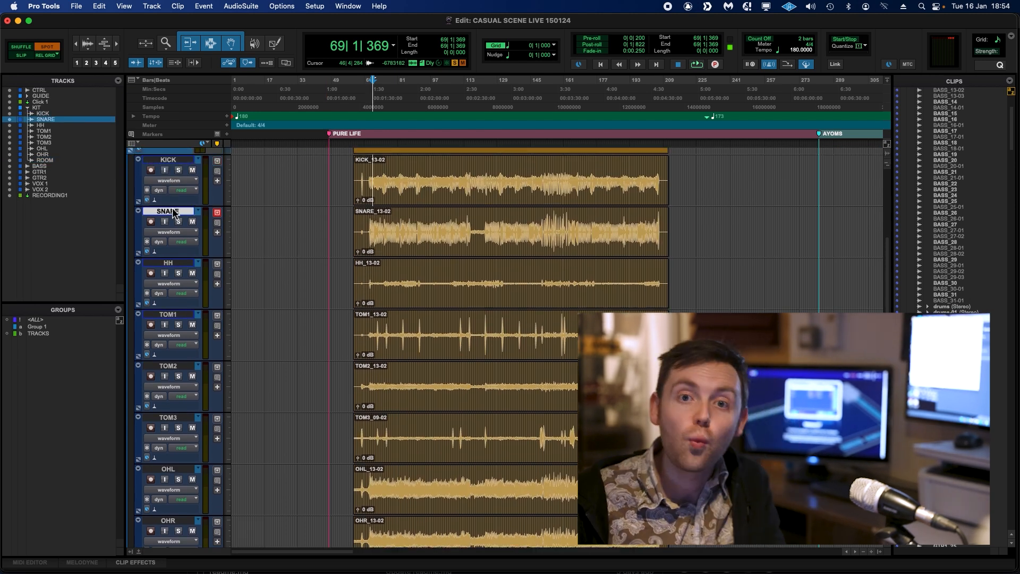
{"action": "left_click", "coordinate": [168, 313]}
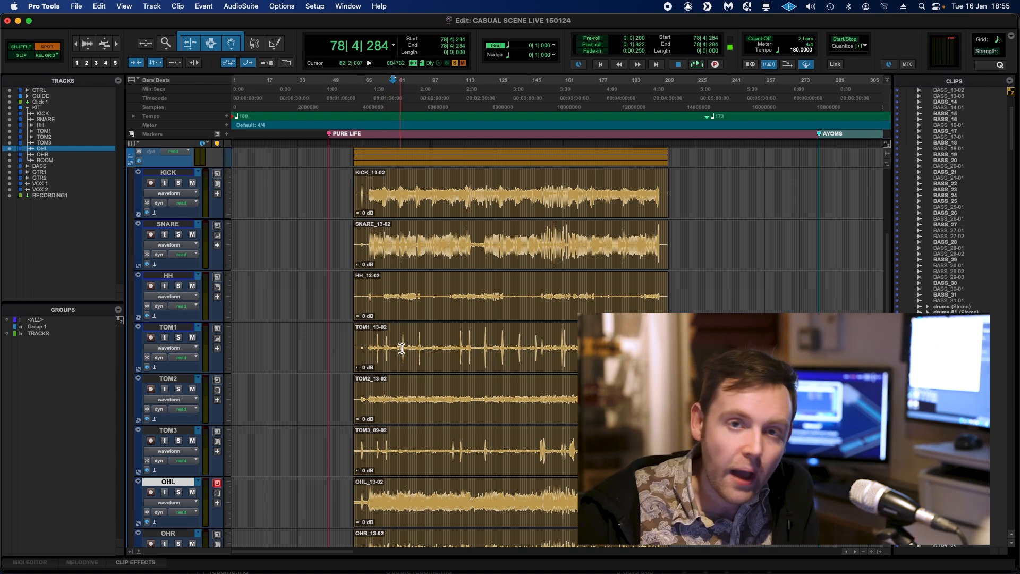
{"action": "scroll", "scroll_direction": "down", "scroll_amount": 3}
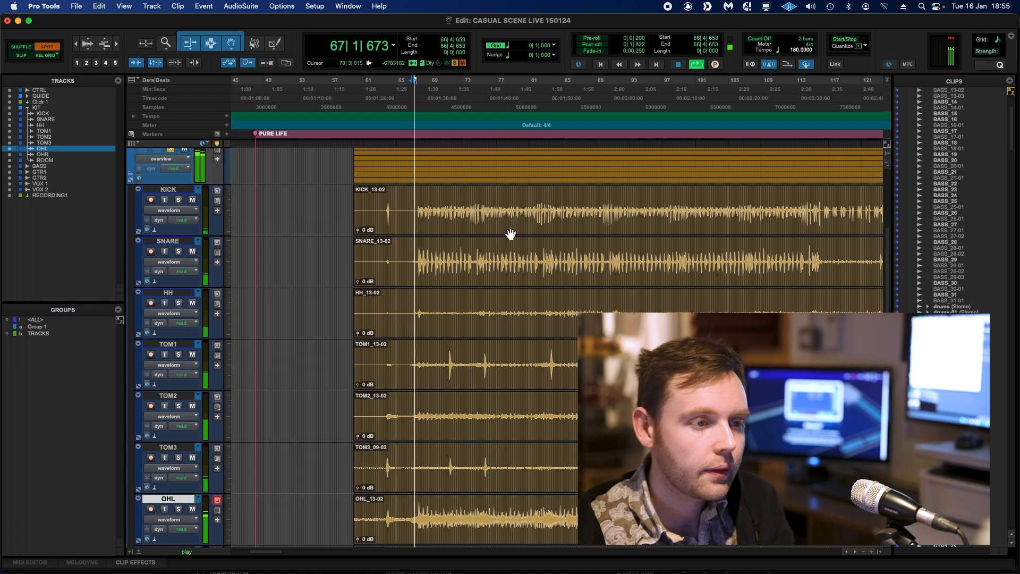
{"action": "scroll", "scroll_direction": "down", "scroll_amount": 3}
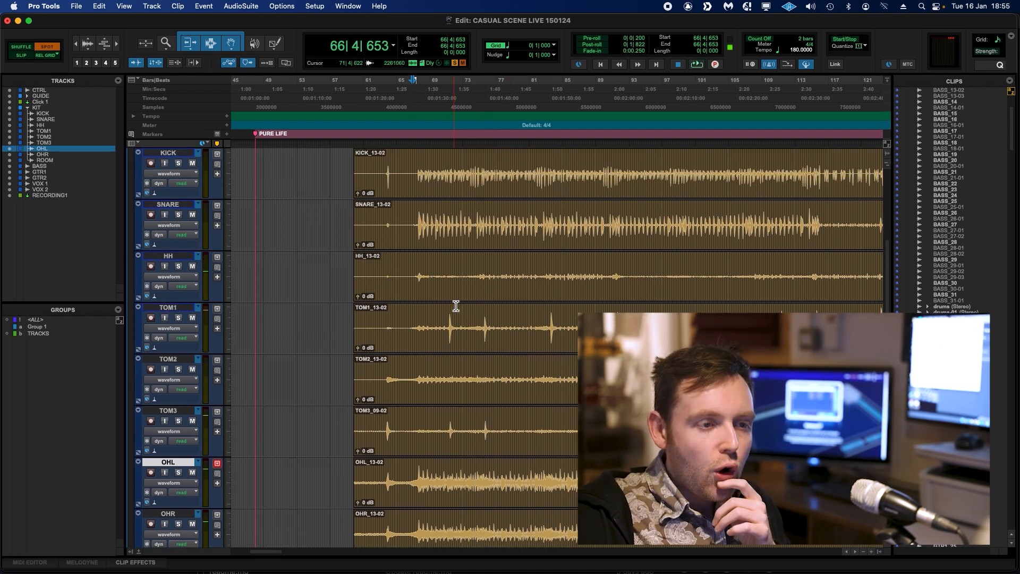
{"action": "scroll", "scroll_direction": "down", "scroll_amount": 3}
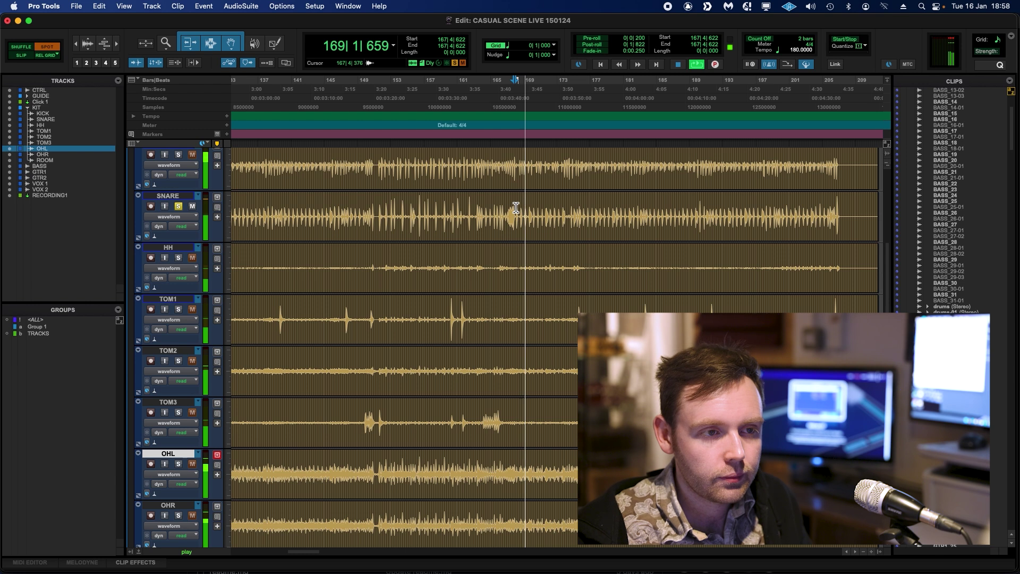
{"action": "left_click", "coordinate": [537, 213]}
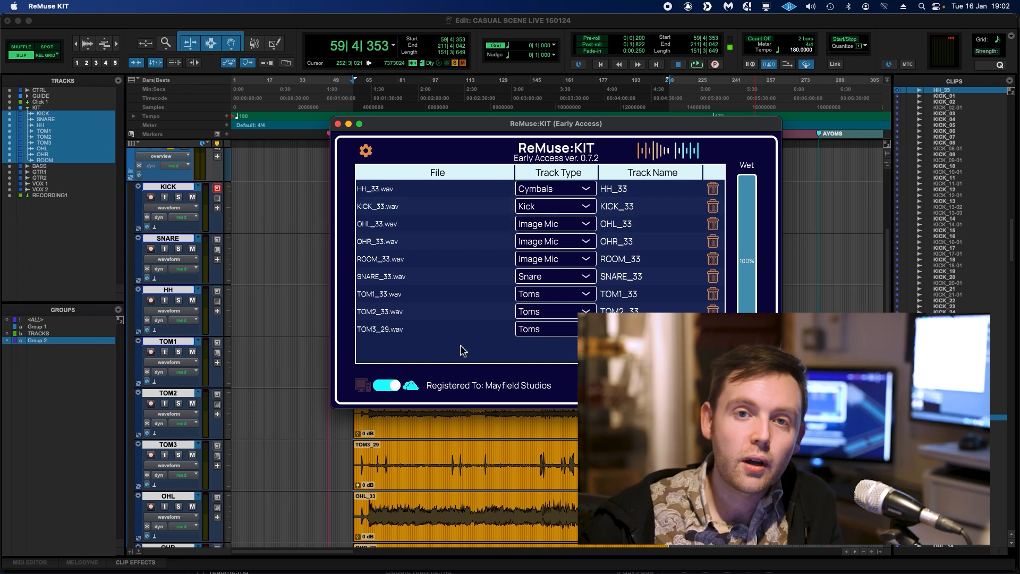
{"action": "mouse_move", "coordinate": [412, 327]}
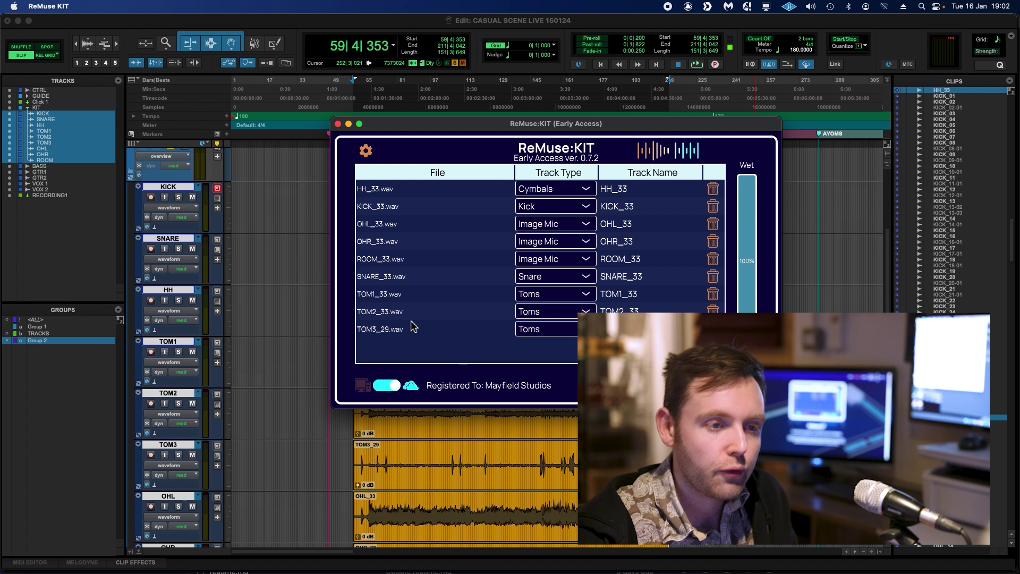
Set OHL_33.wav and OHR_33.wav from Image Mic to the Cymbals track type.
{"action": "left_click", "coordinate": [554, 223]}
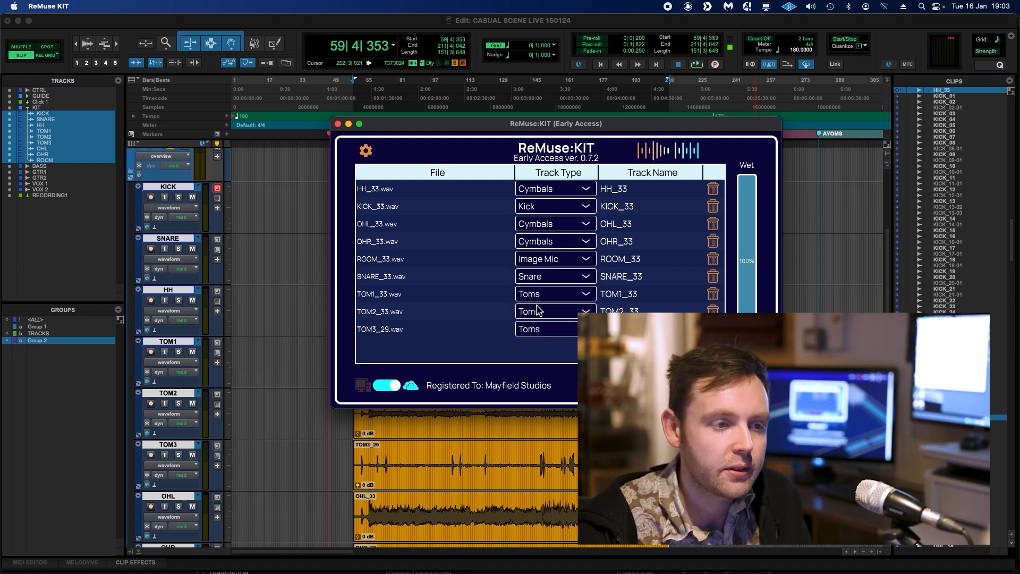
{"action": "left_click", "coordinate": [555, 277]}
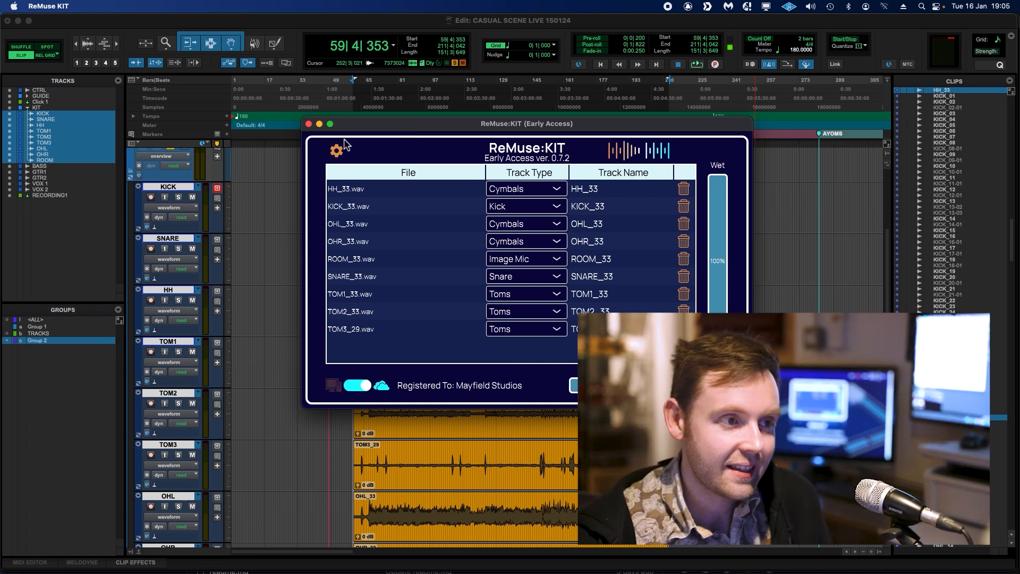
Enable Pre-Isolate Stems before splitting in the ReMuse:KIT preferences.
{"action": "left_click", "coordinate": [336, 151]}
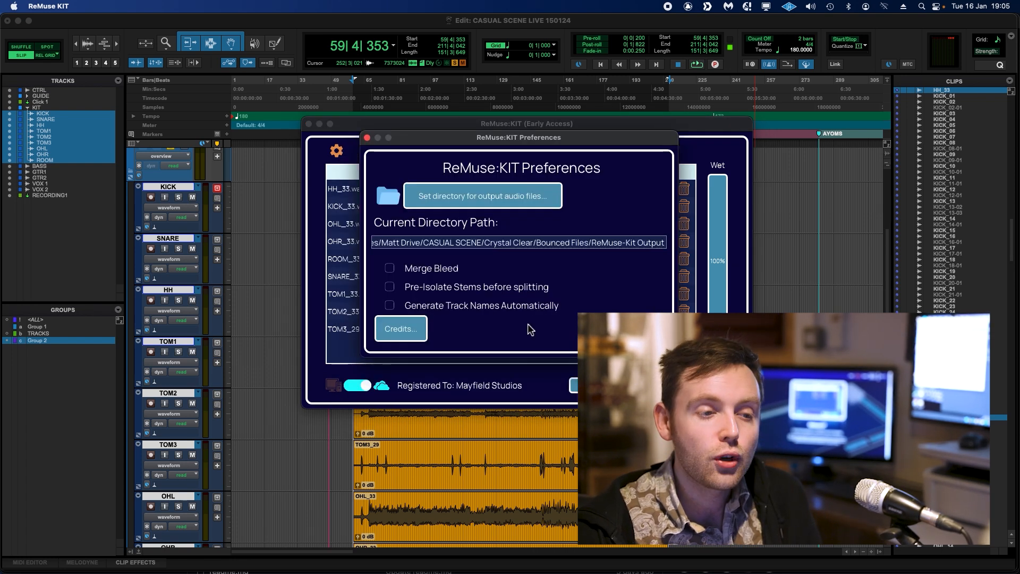
{"action": "mouse_move", "coordinate": [414, 294]}
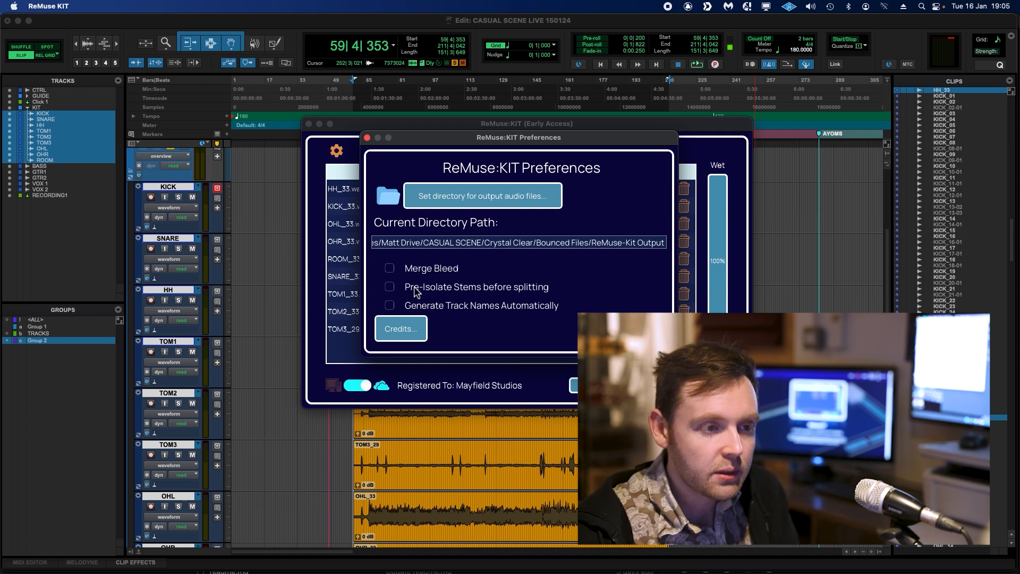
{"action": "left_click", "coordinate": [389, 287]}
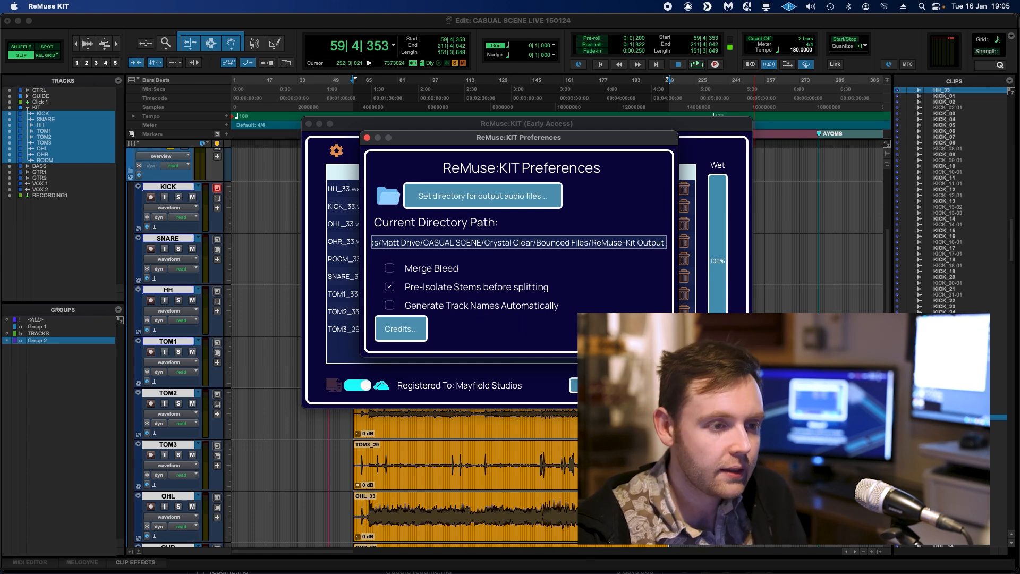
{"action": "left_click", "coordinate": [366, 137]}
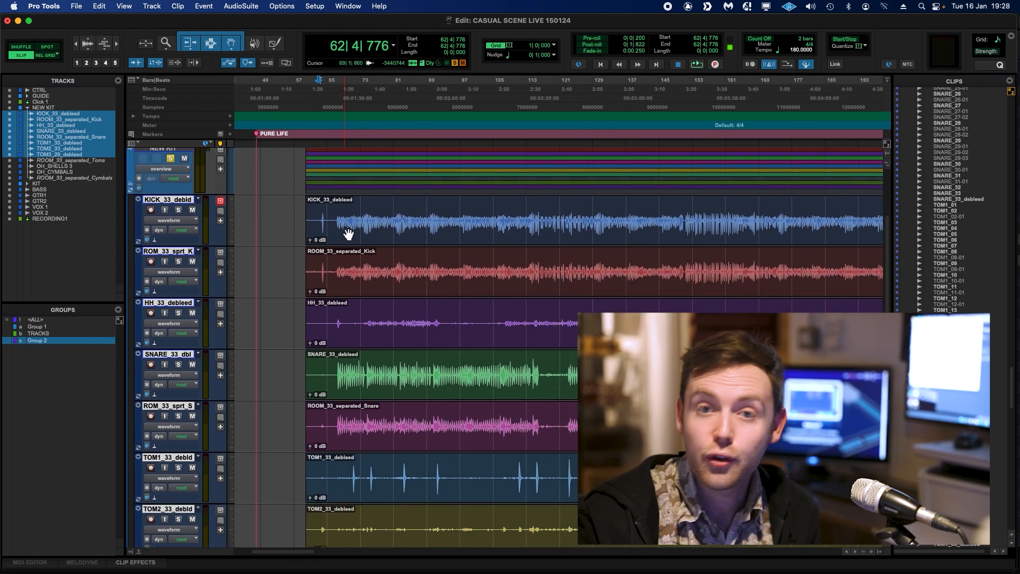
{"action": "scroll", "scroll_direction": "down", "scroll_amount": 3}
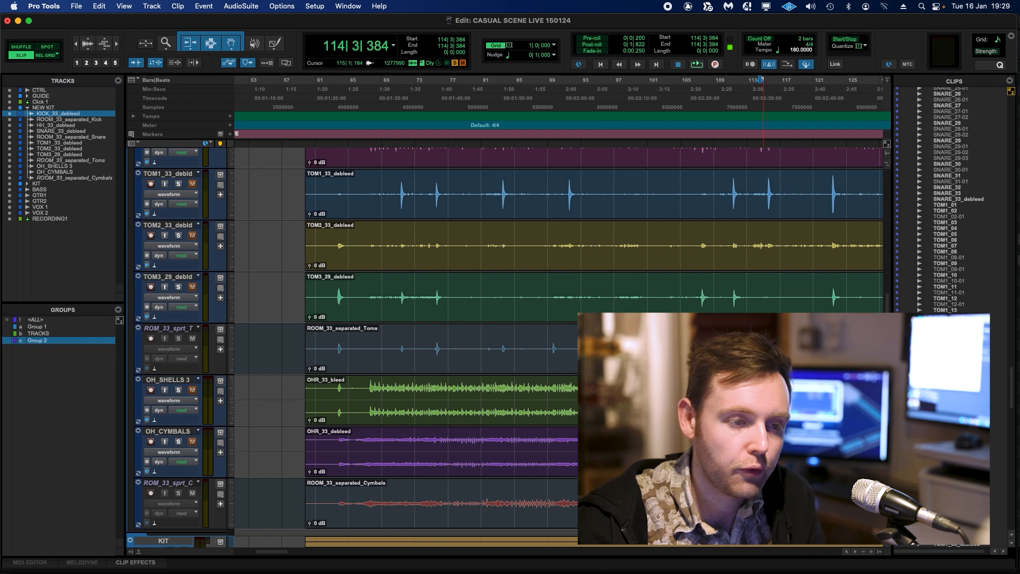
{"action": "left_click", "coordinate": [363, 397]}
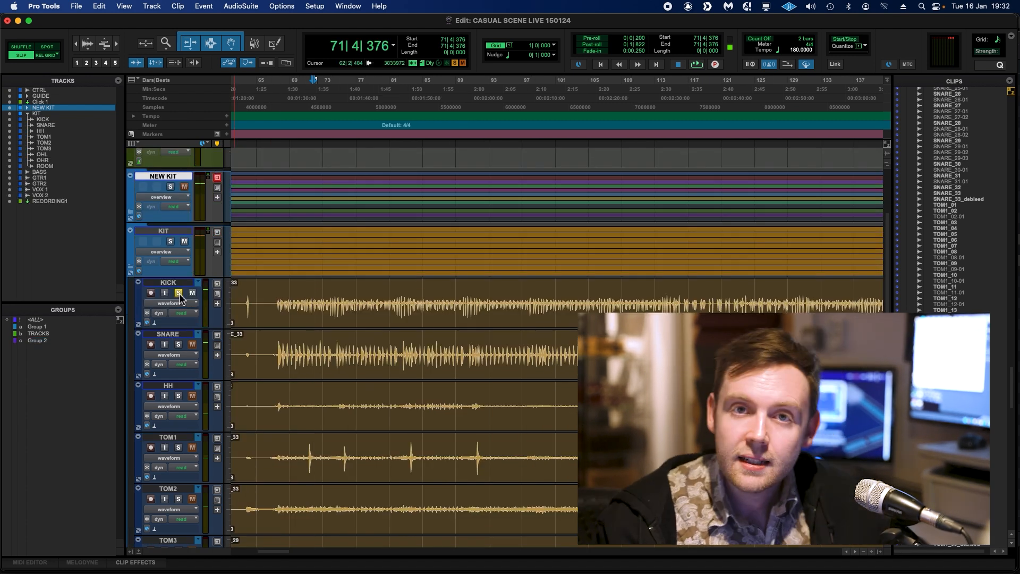
Solo the original KICK track in the KIT folder and start playback.
{"action": "left_click", "coordinate": [353, 299]}
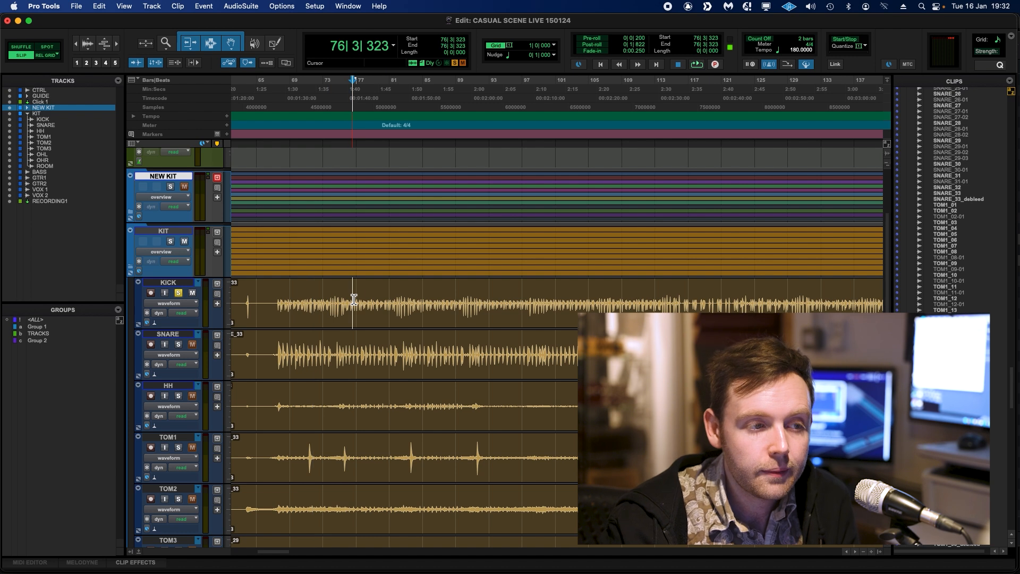
{"action": "key", "text": "space"}
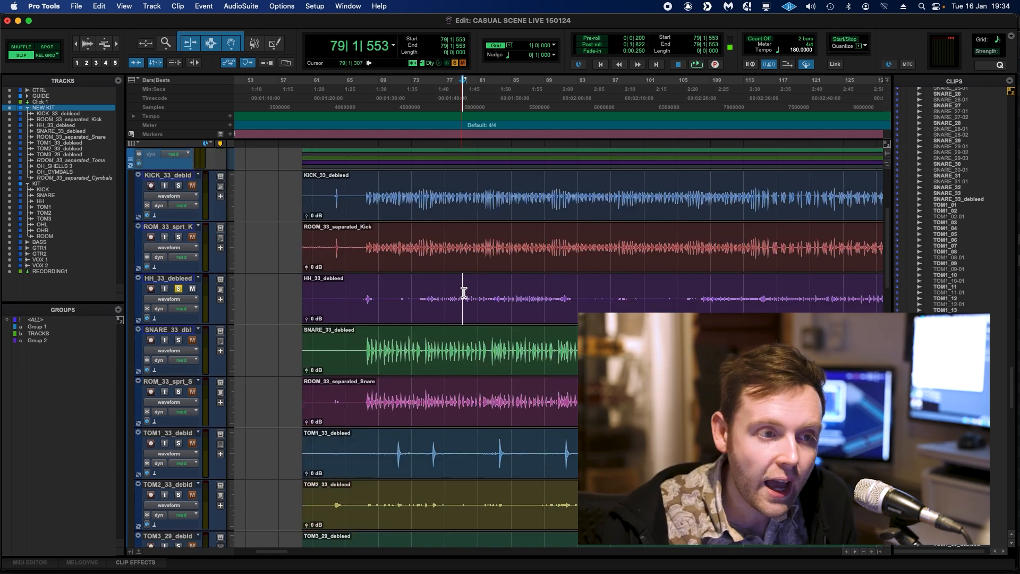
Set a playback point and solo the SNARE_33_debleed stem in the NEW KIT folder.
{"action": "left_click", "coordinate": [695, 64]}
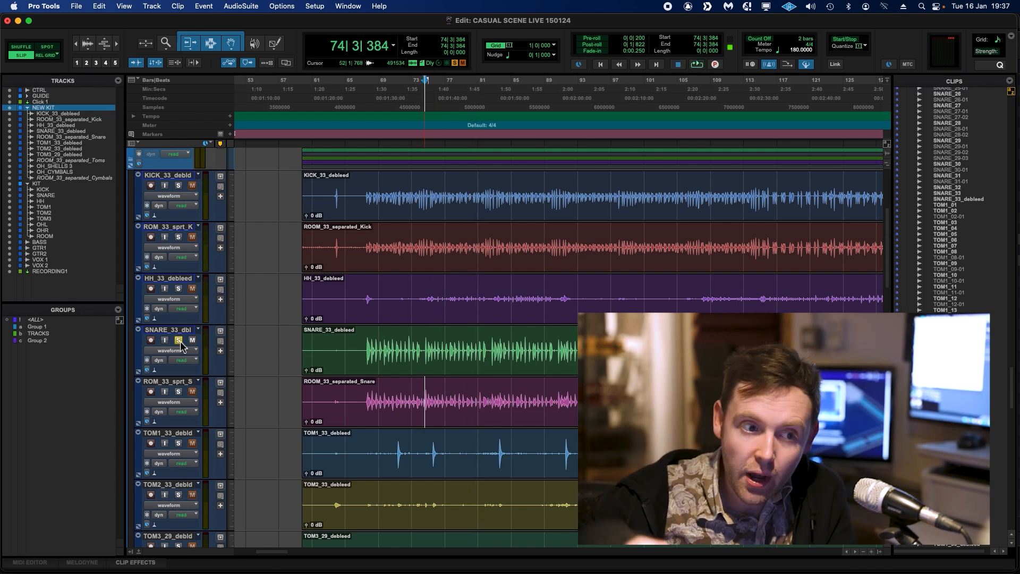
{"action": "left_click", "coordinate": [695, 64]}
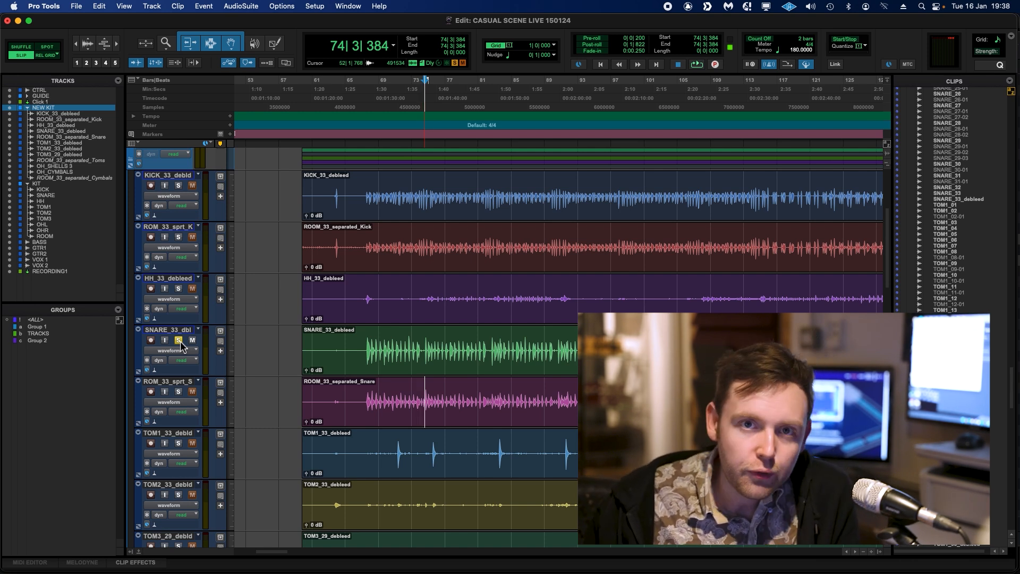
{"action": "left_click", "coordinate": [178, 391]}
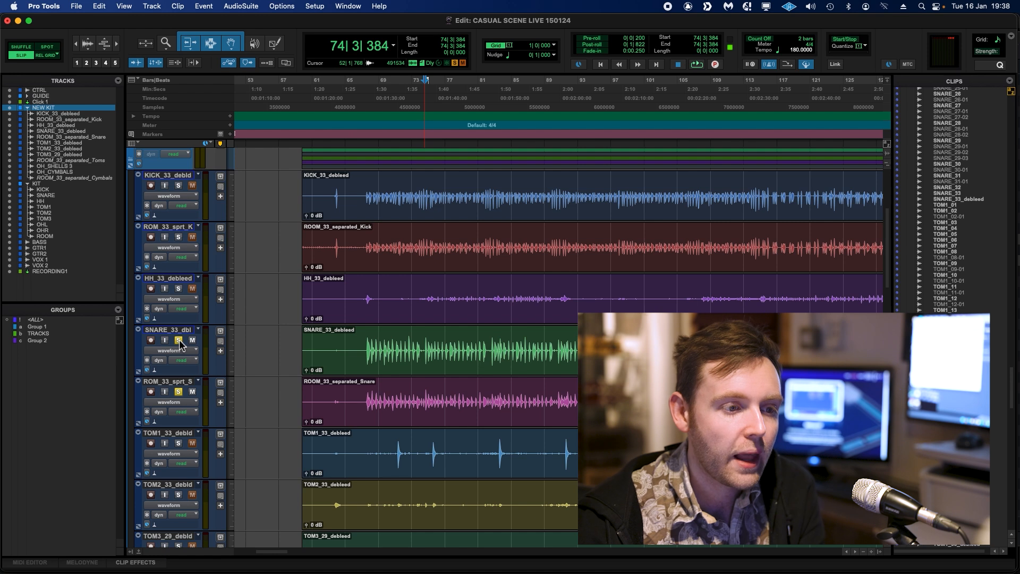